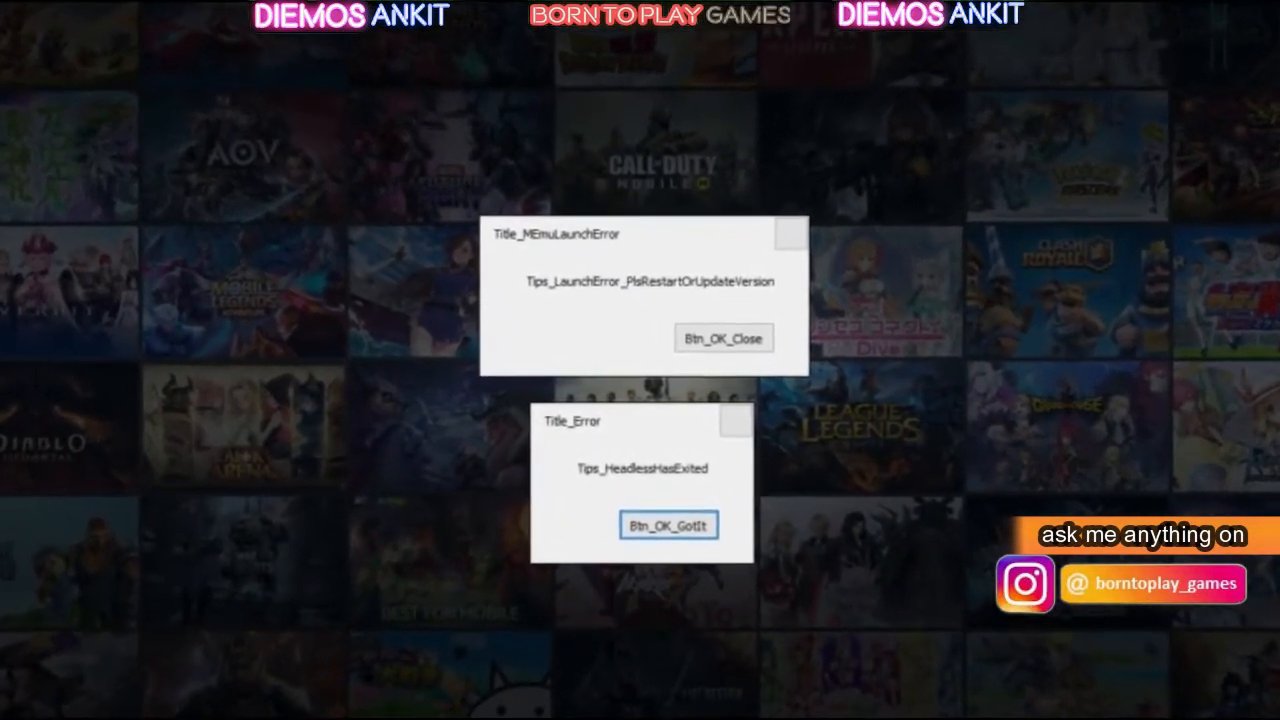
Dismiss the launch error, search 'memu emulator download', and pick the Uptodown MEmu 7.2.7 result
click(668, 524)
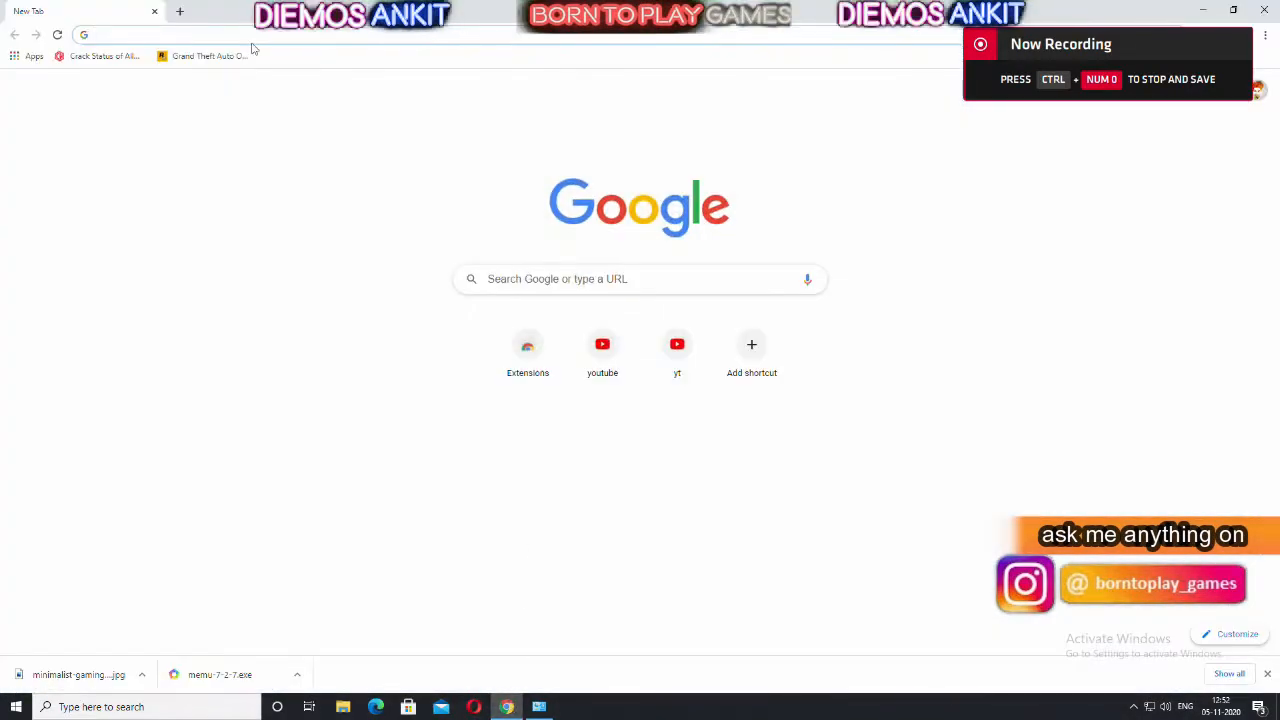
text(memu emulator download)
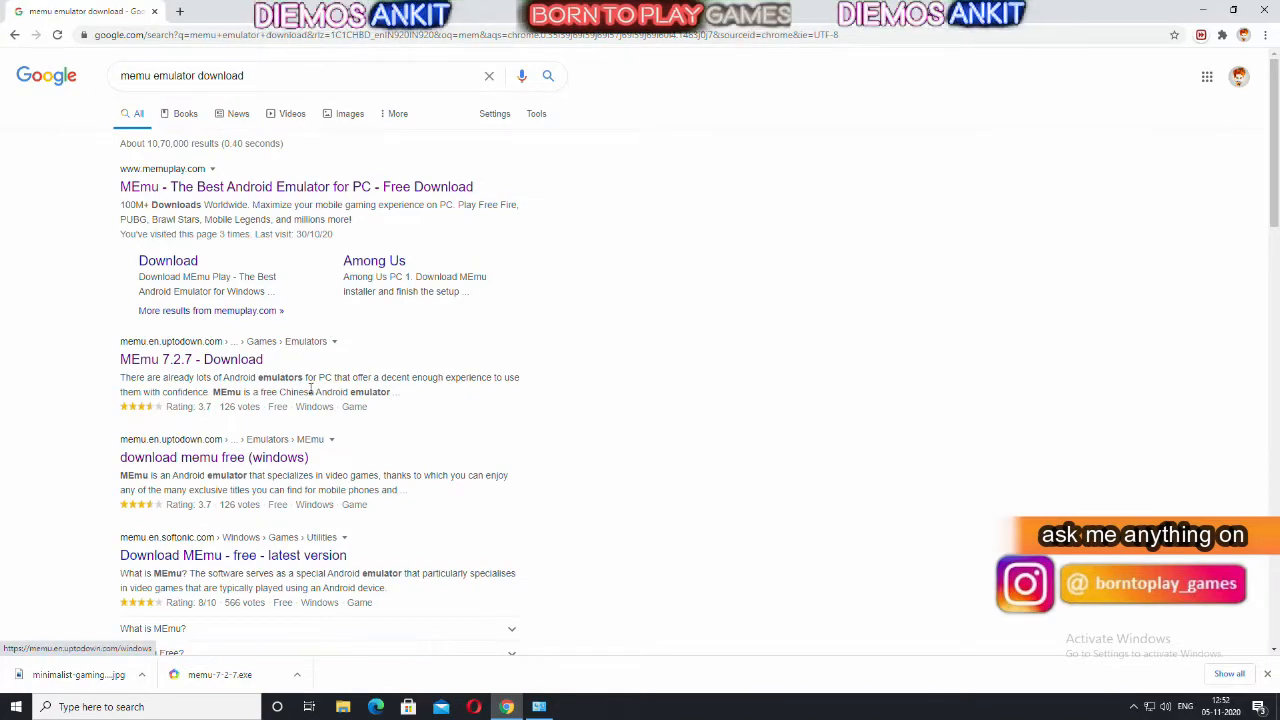
click(192, 360)
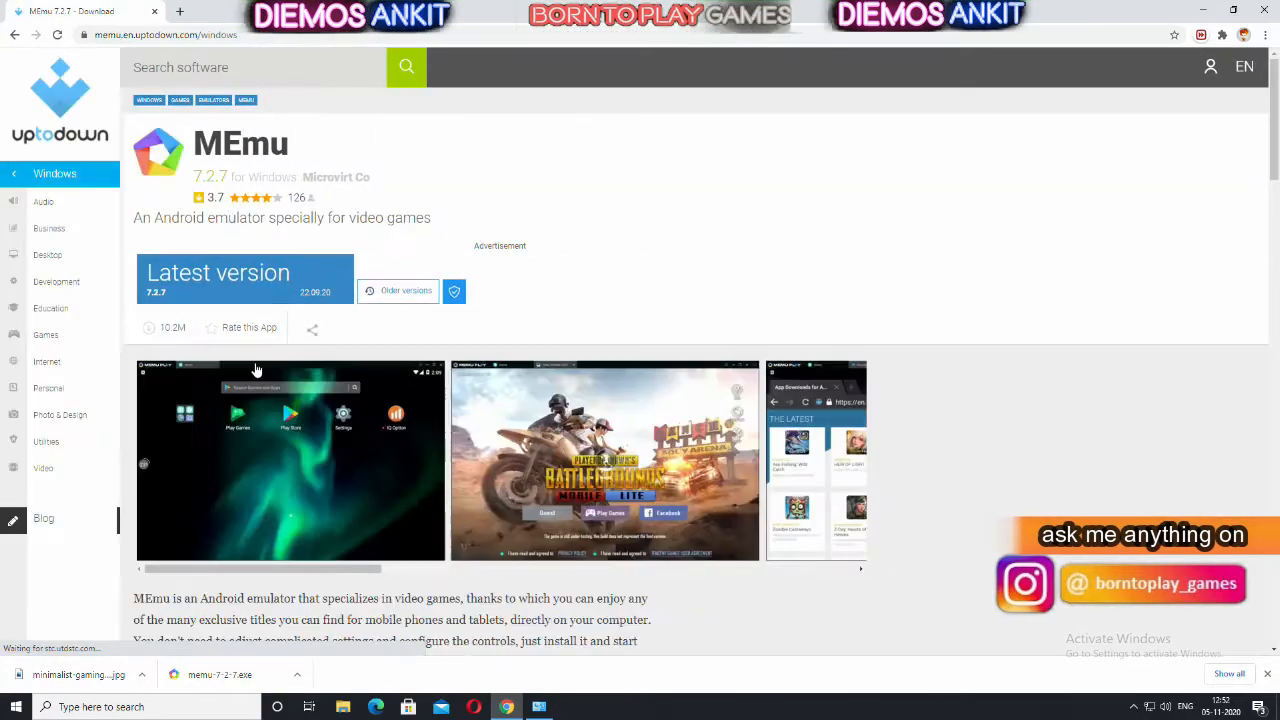
Start the memu-7-2-7.exe download from the latest-version page
click(218, 272)
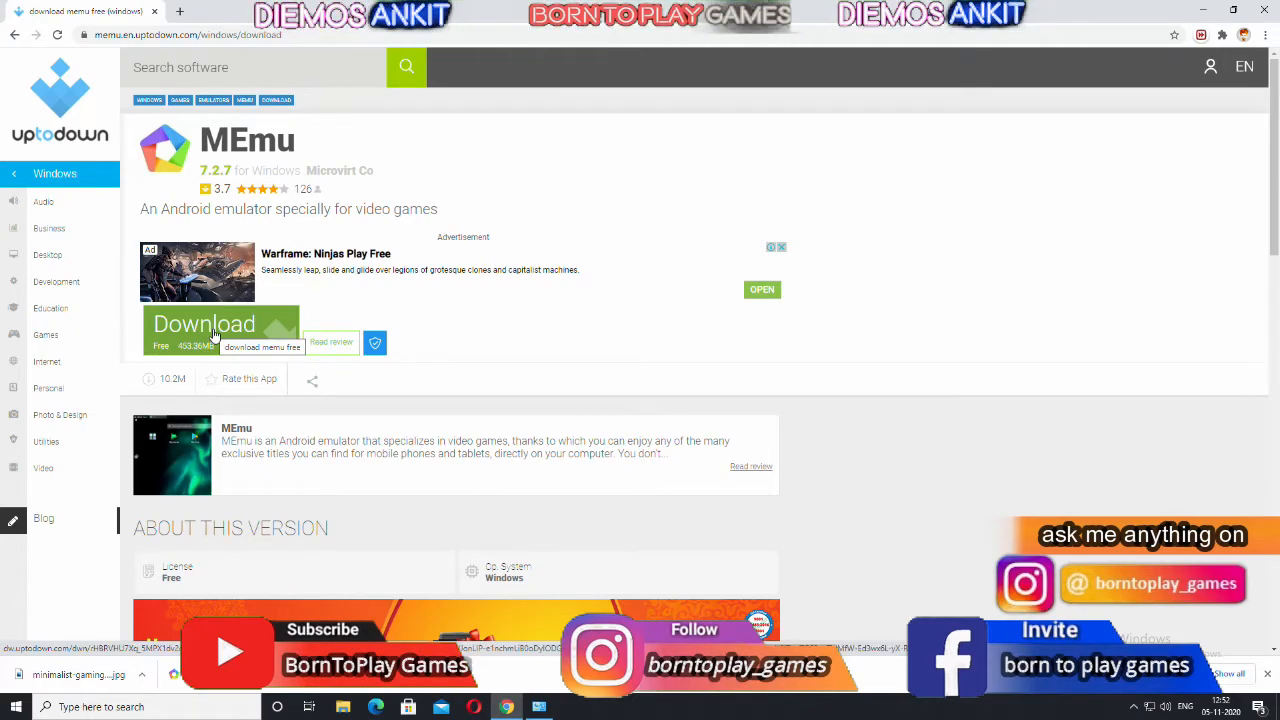
click(204, 324)
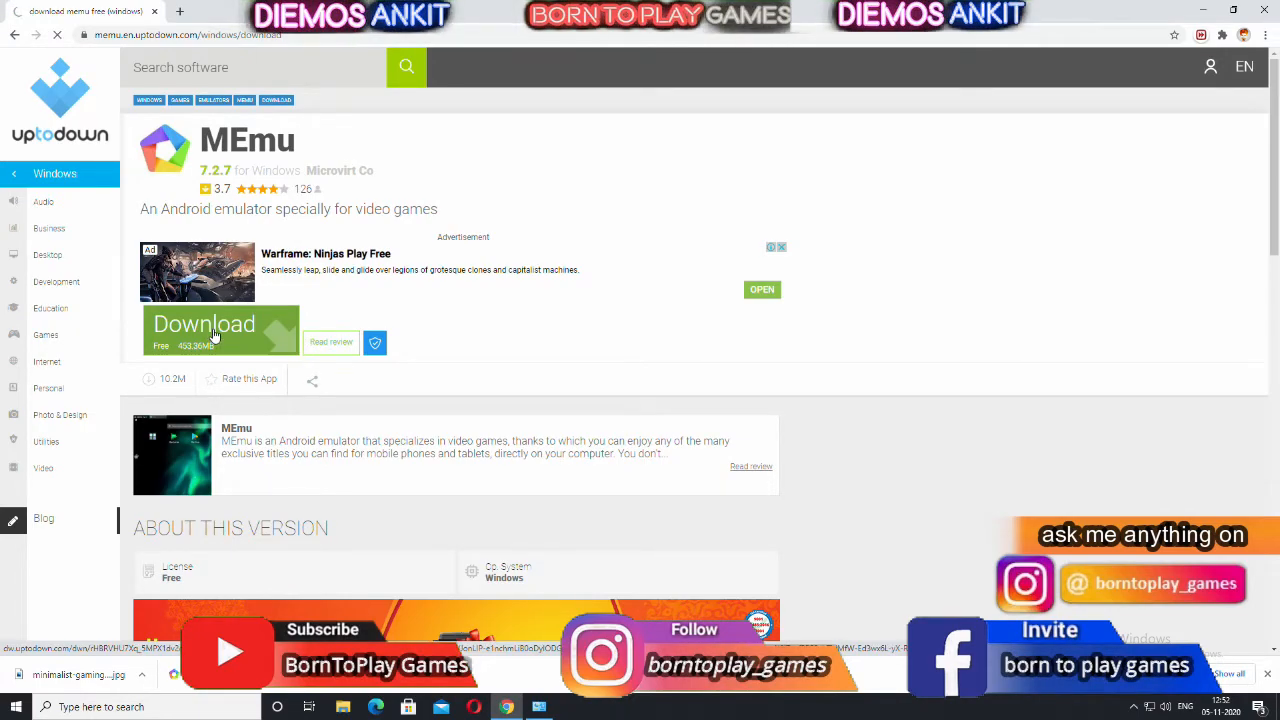
click(204, 330)
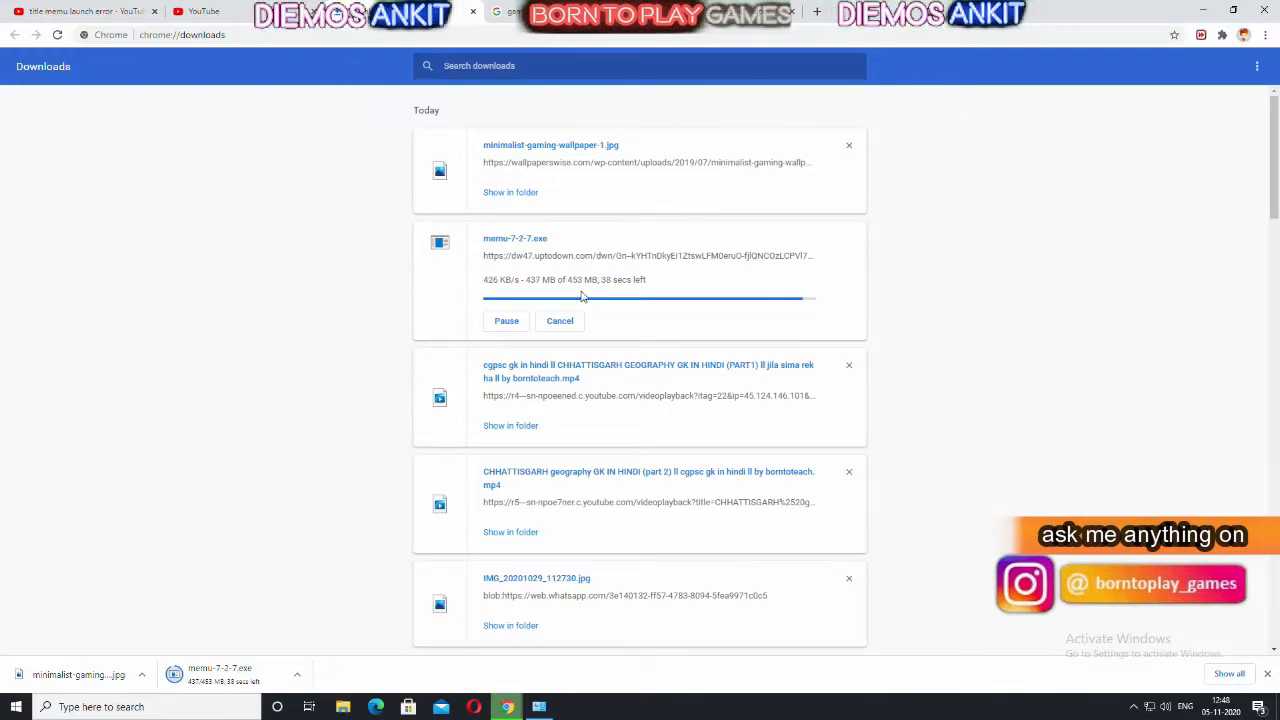
mouse_move(680, 288)
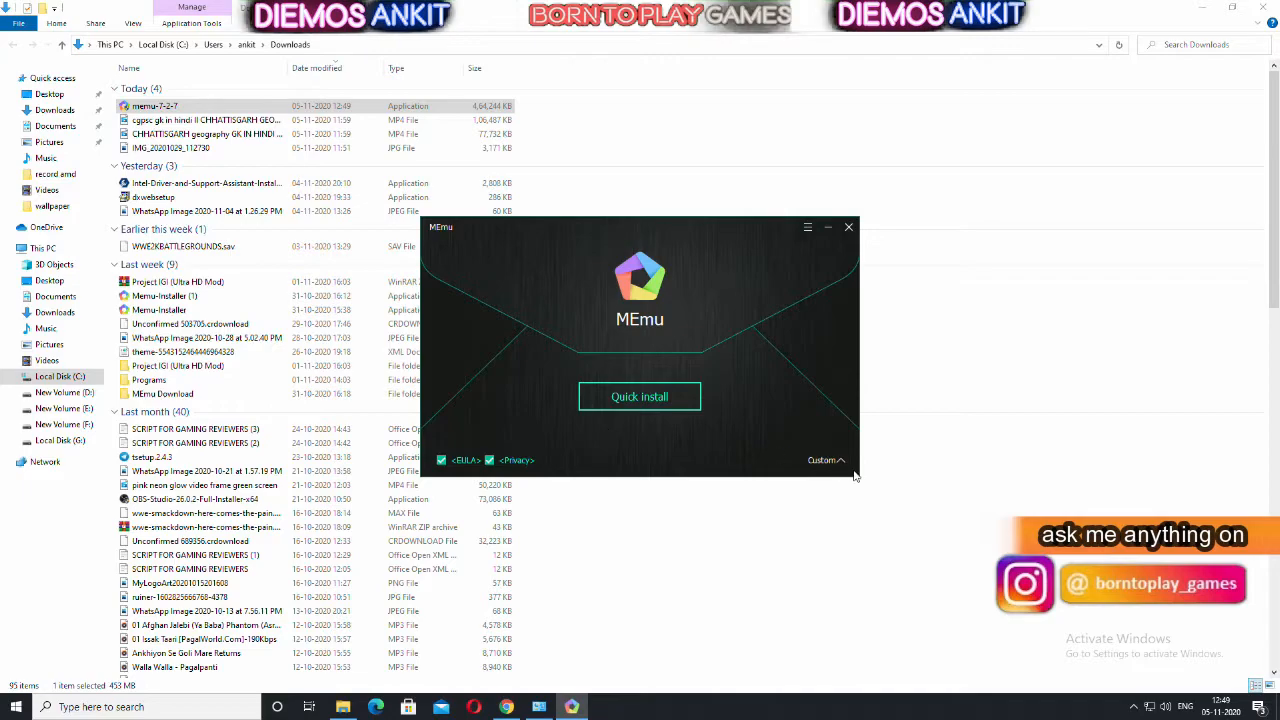
Review the custom install location, then begin the Quick install
click(822, 460)
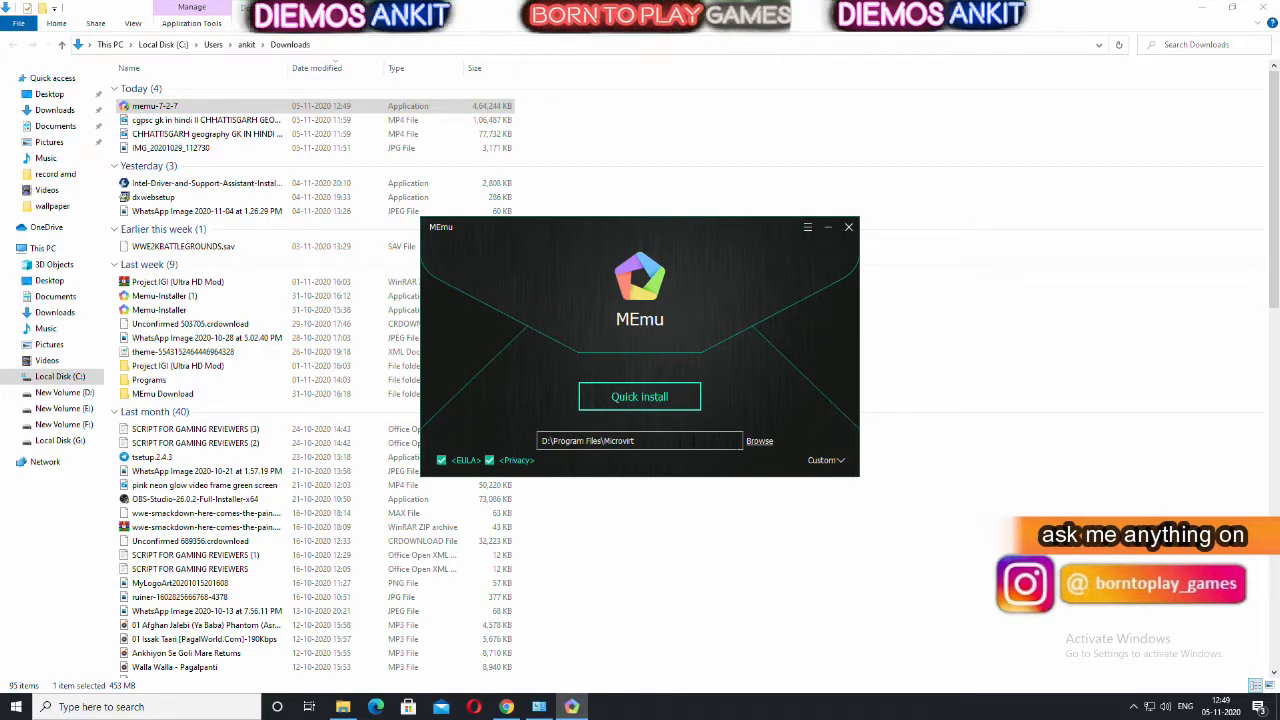
click(640, 396)
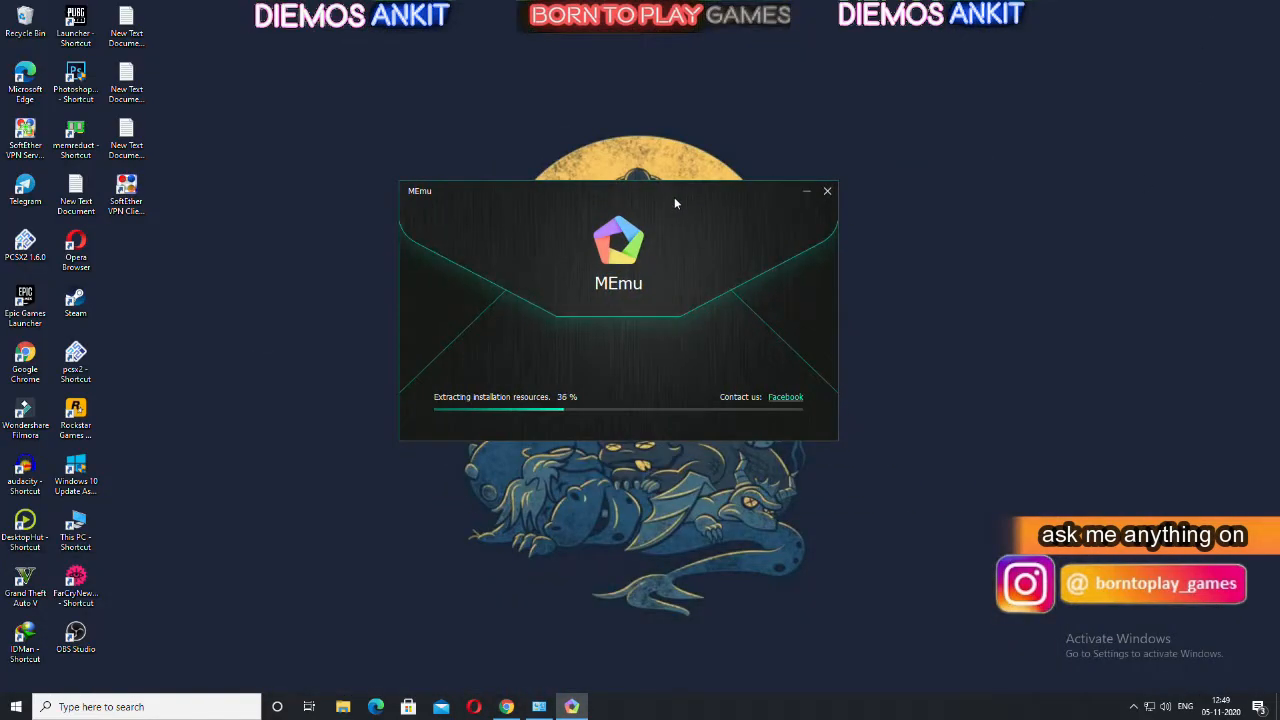
Move the installer aside, use 'Launch now' on completion, and start MEmu Play
drag(618, 192, 1024, 152)
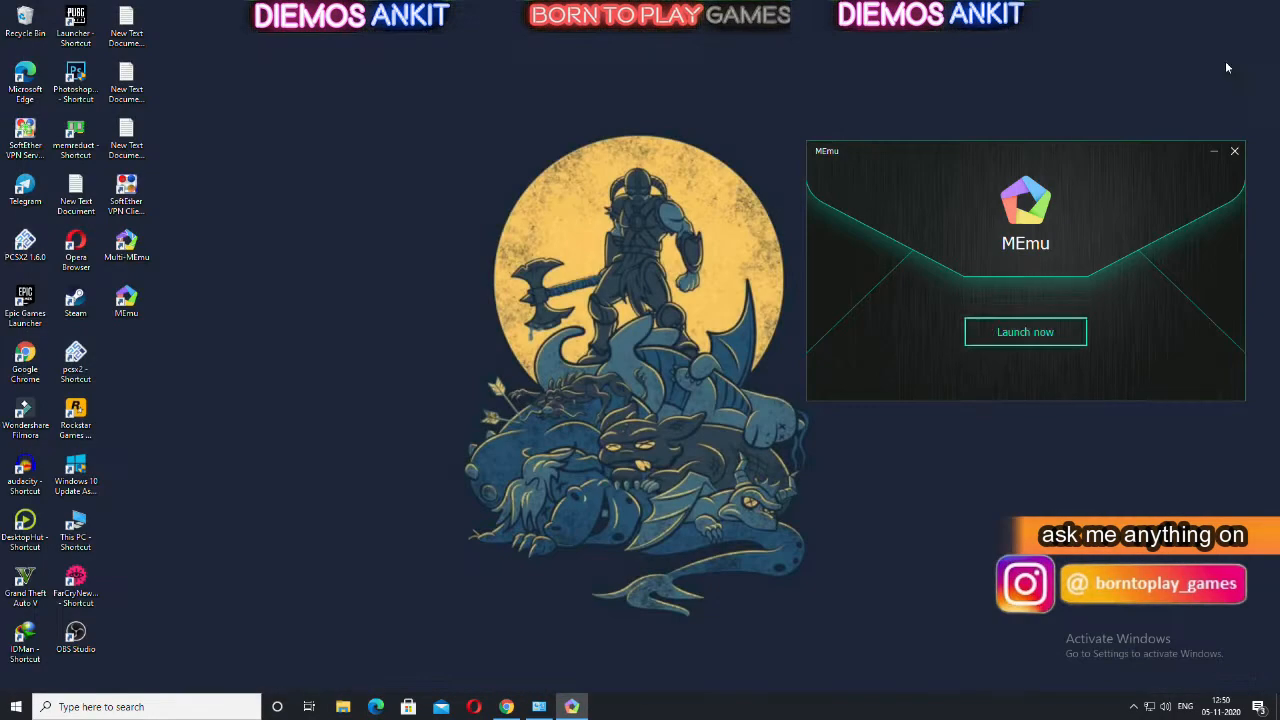
click(1234, 152)
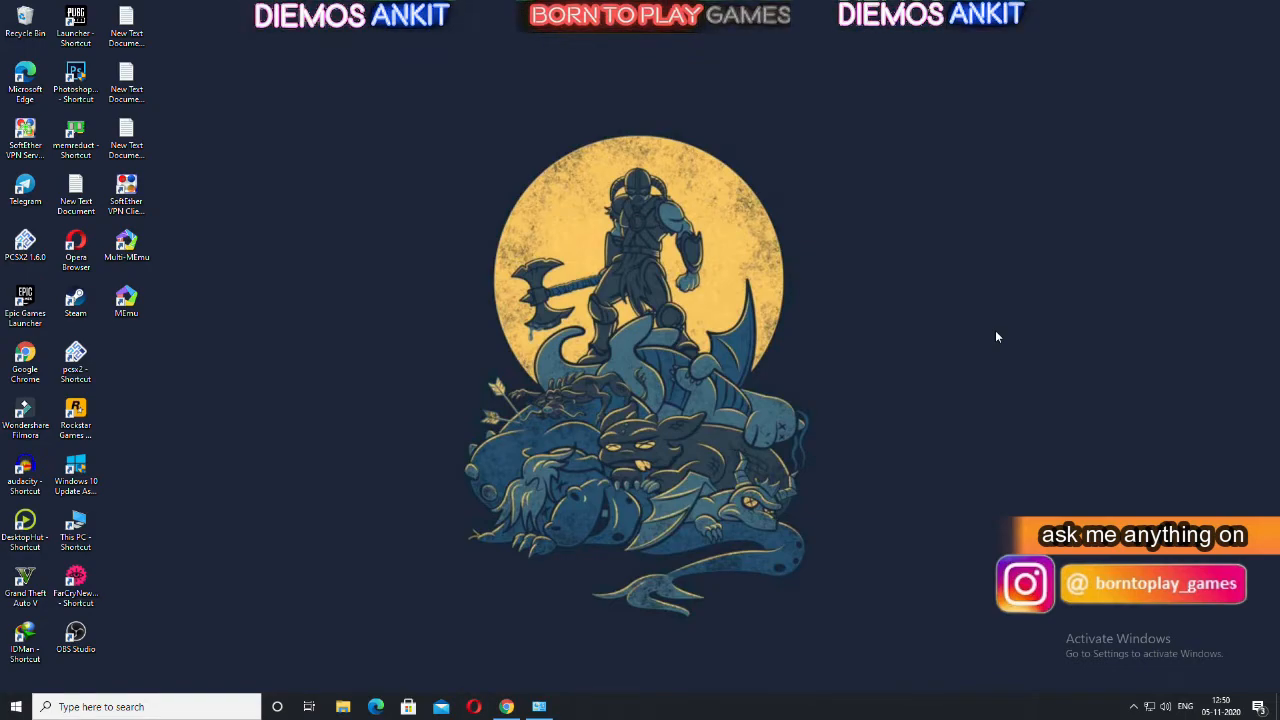
double_click(126, 300)
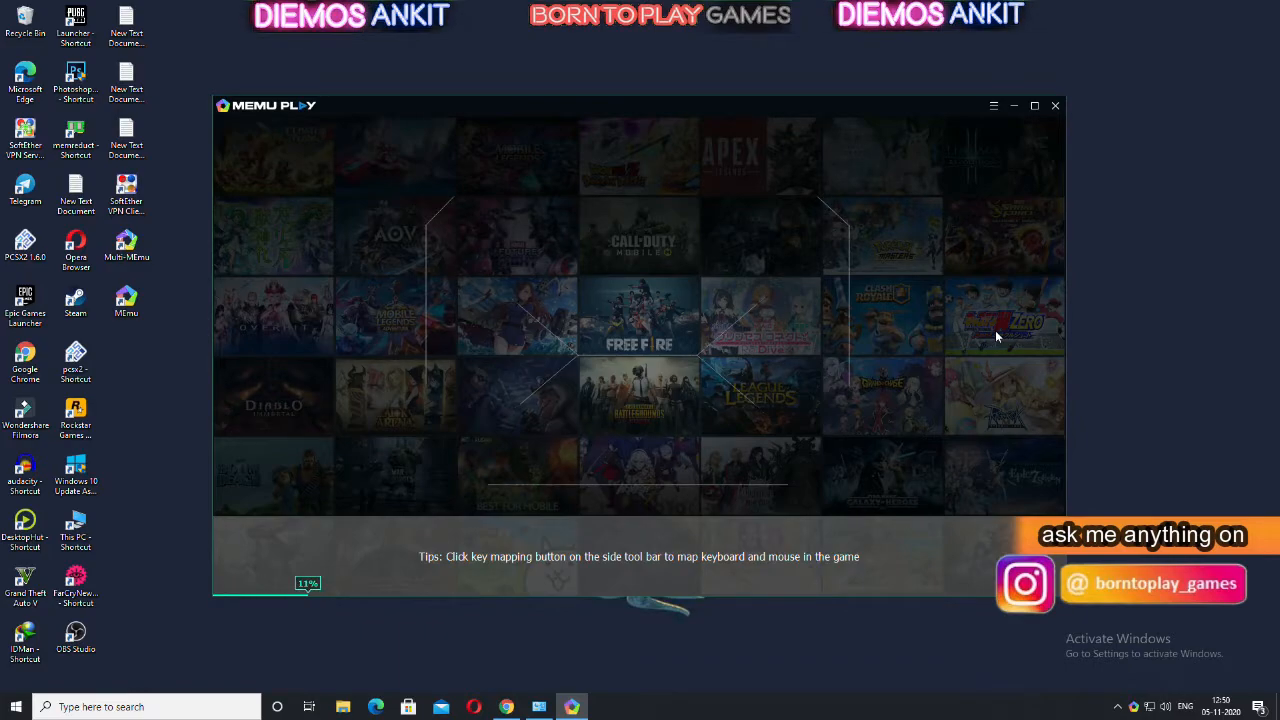